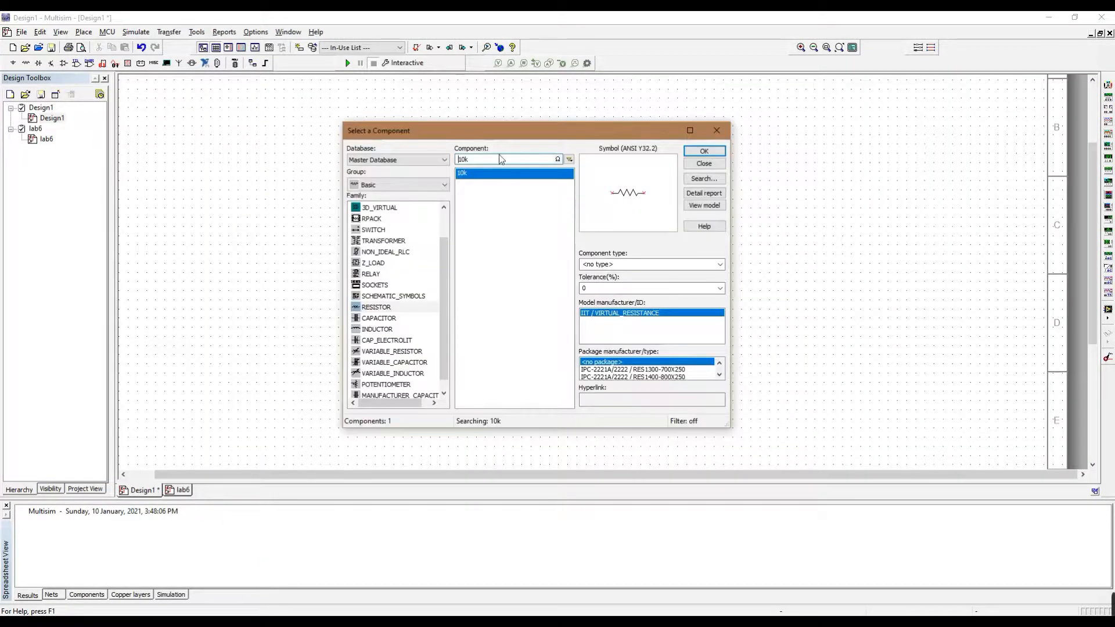
# Place the 4.7kΩ and 1kΩ resistors, rename the 10Ω load rloads and drop a potentiometer on the sheet
pyautogui.write('4.7k')
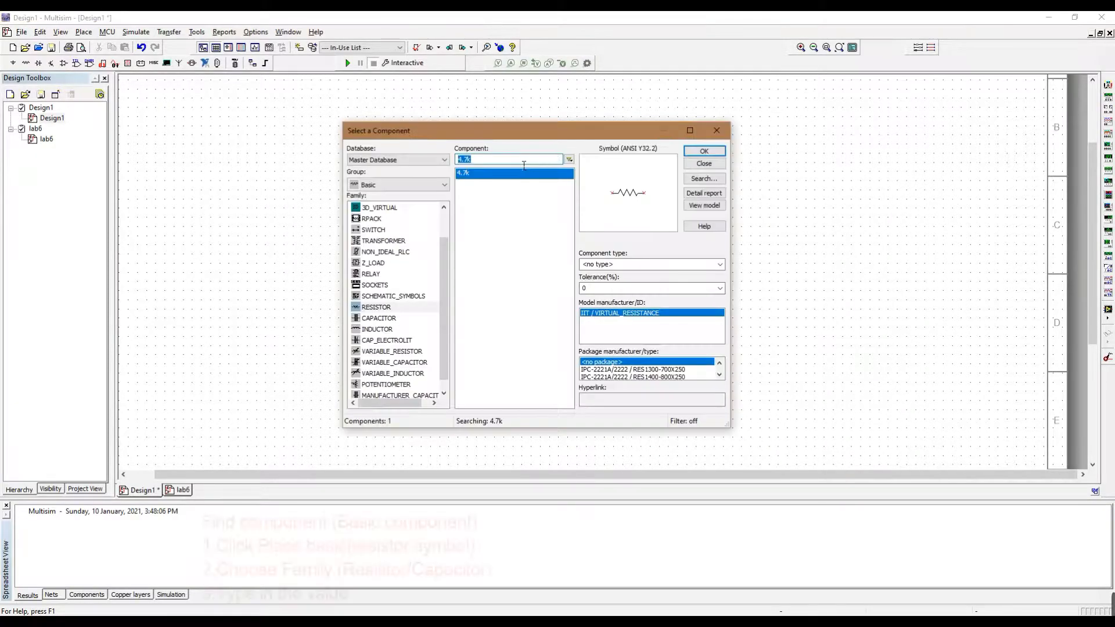
pyautogui.click(702, 151)
pyautogui.write('1k')
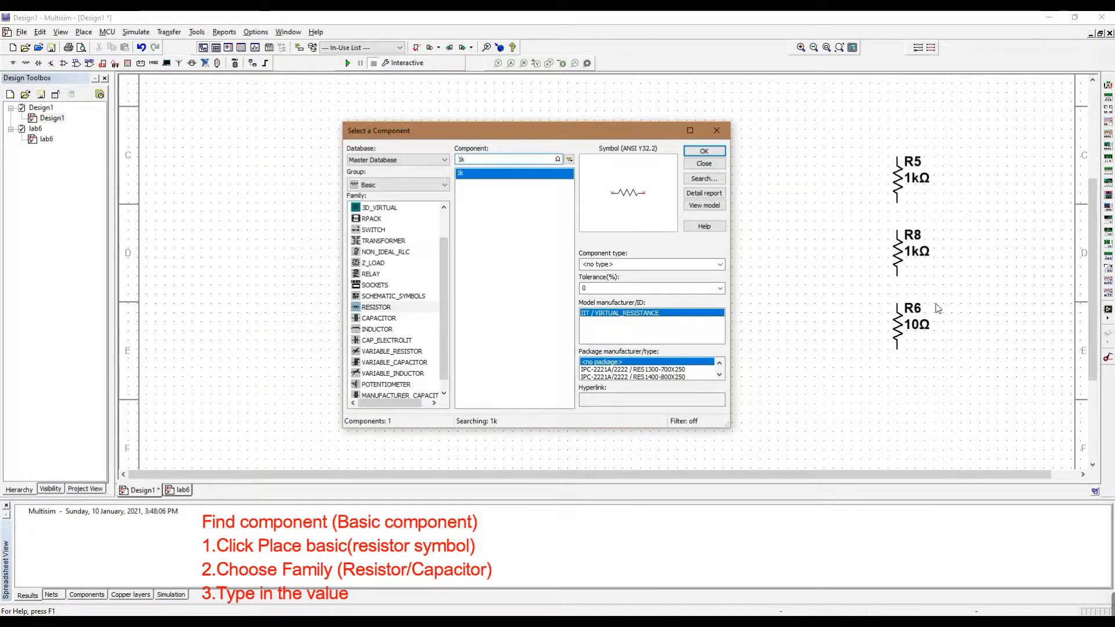
pyautogui.click(702, 150)
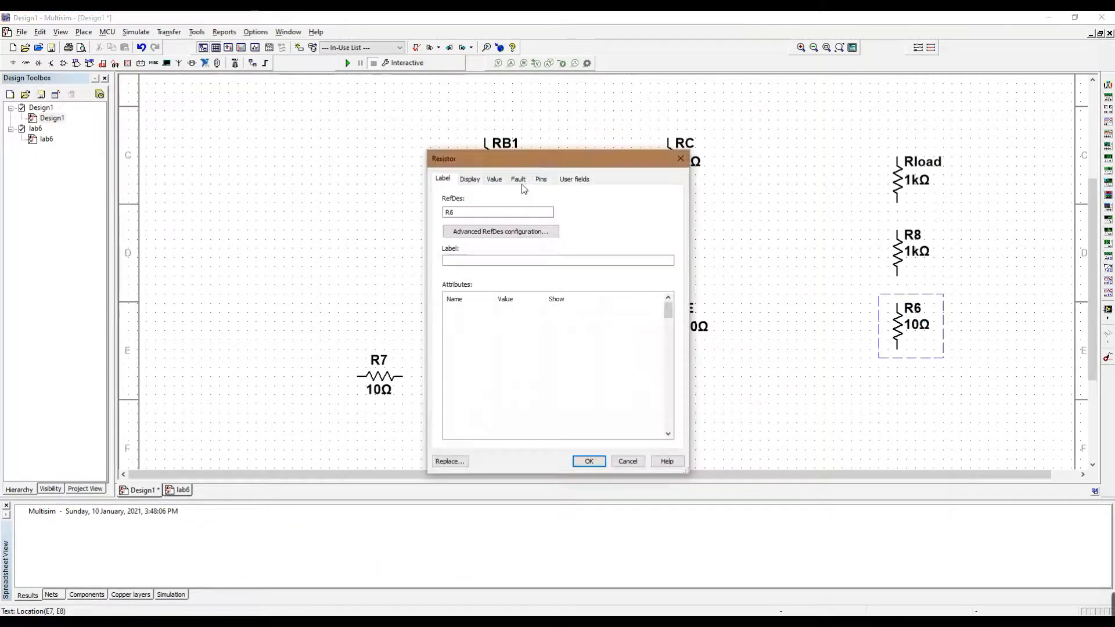
pyautogui.click(588, 461)
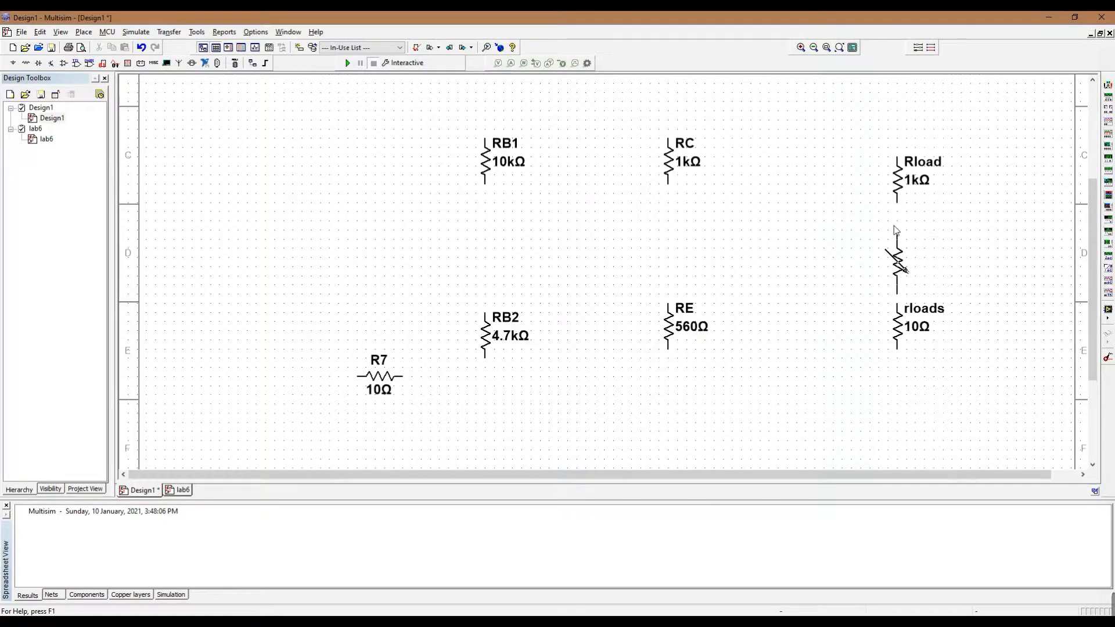
pyautogui.click(898, 259)
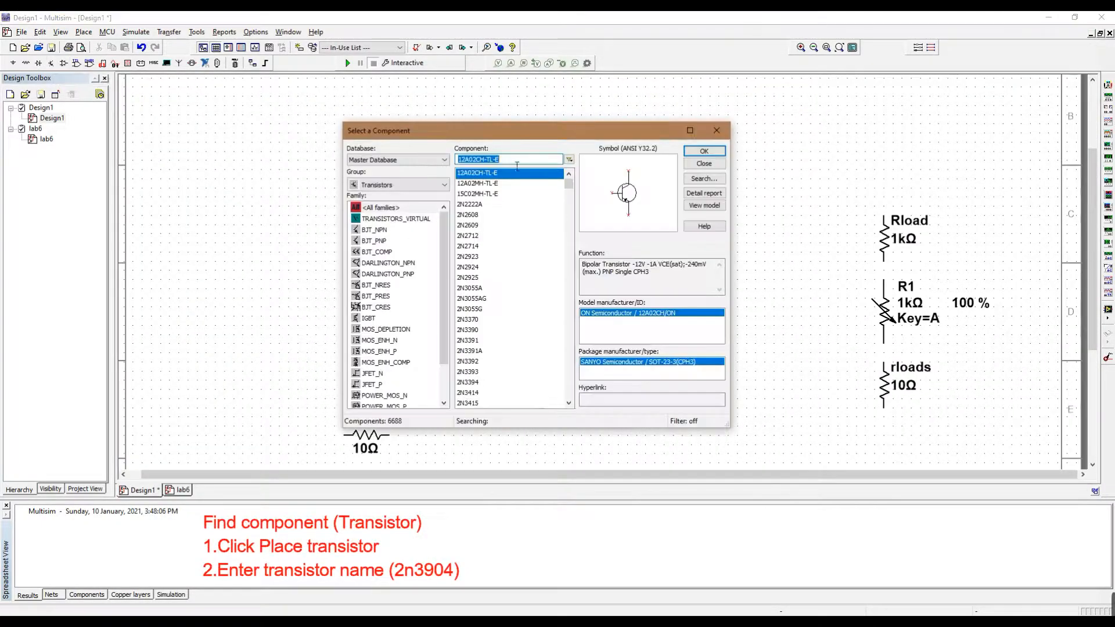
# Place the 2N3904 transistor Q1 and the coupling capacitors, renaming the second one CC2
pyautogui.write('2n3904')
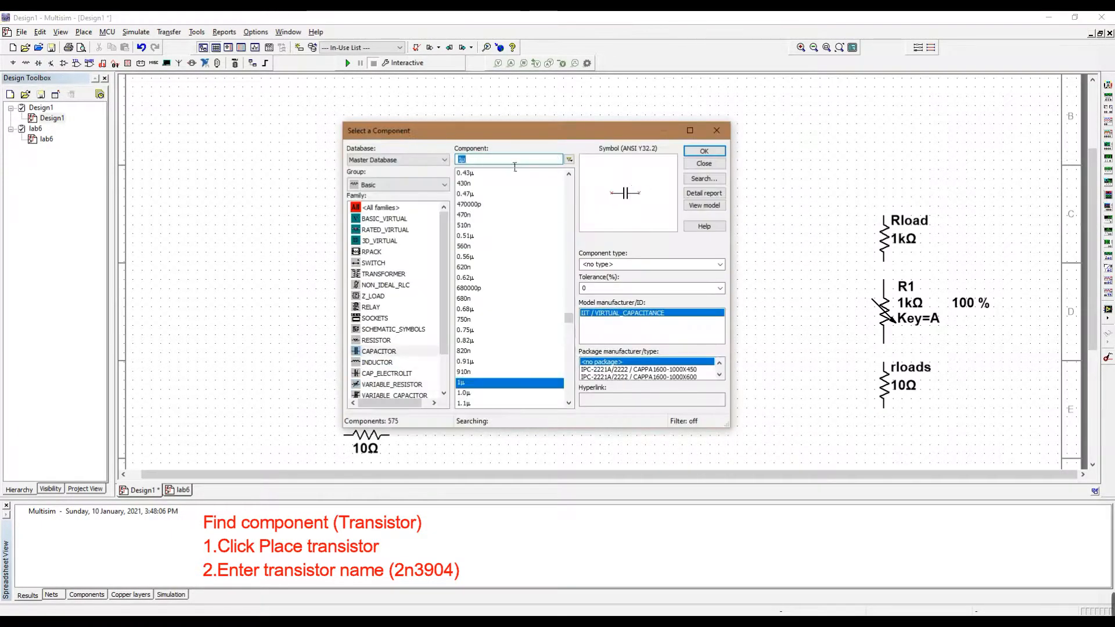
pyautogui.click(703, 151)
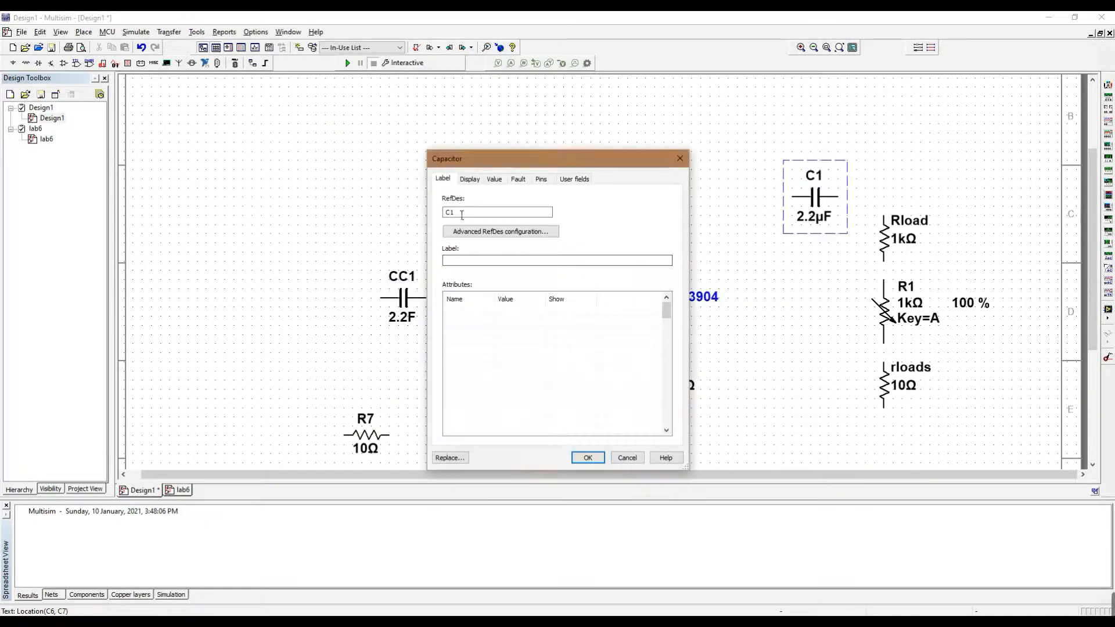
pyautogui.click(587, 458)
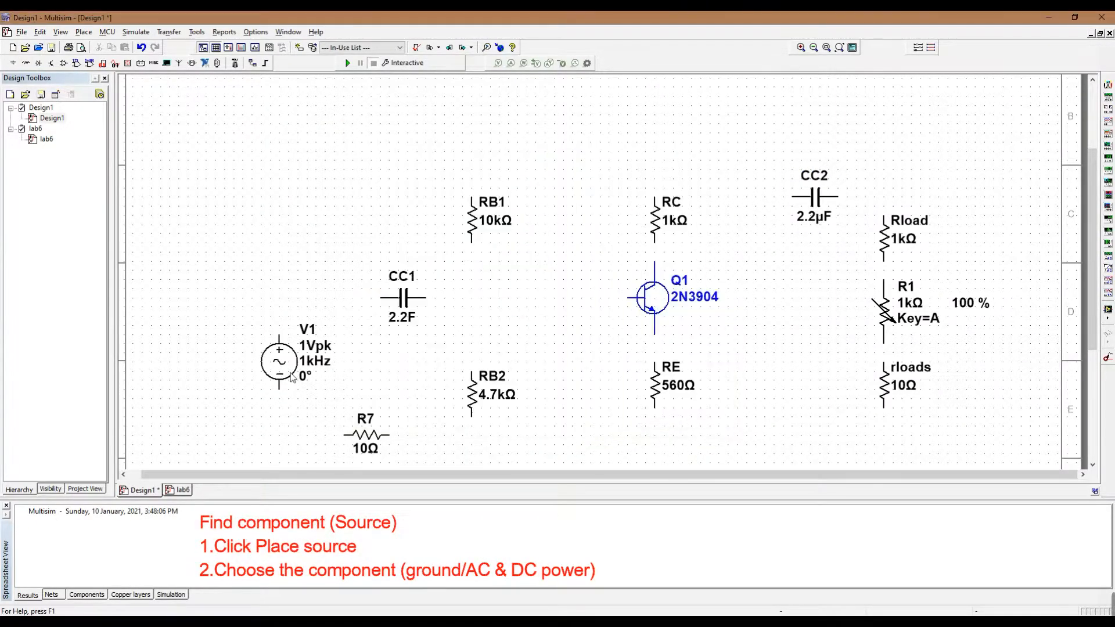
# Set the input source to 0.1 Vpk named Vin and add the 15 V DC supply
pyautogui.doubleClick(278, 361)
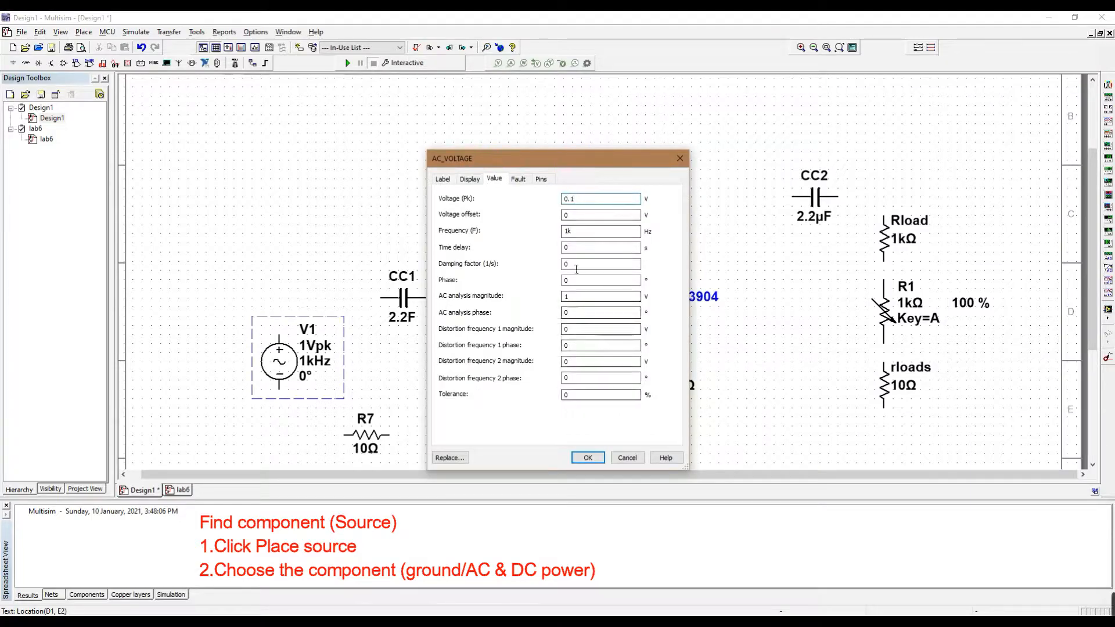
pyautogui.click(586, 458)
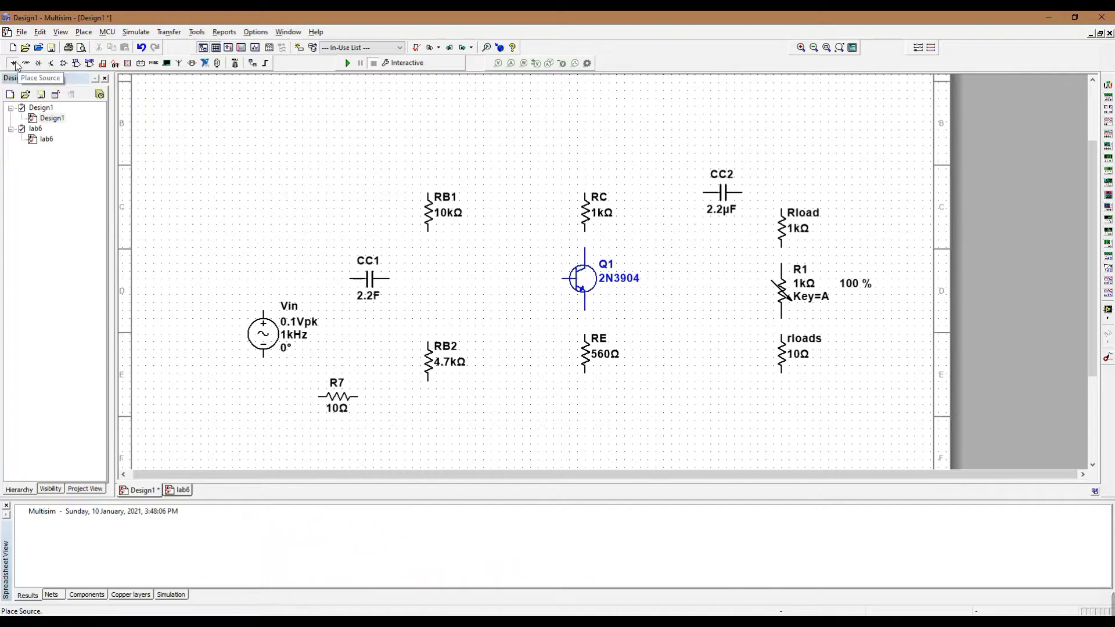
pyautogui.click(13, 63)
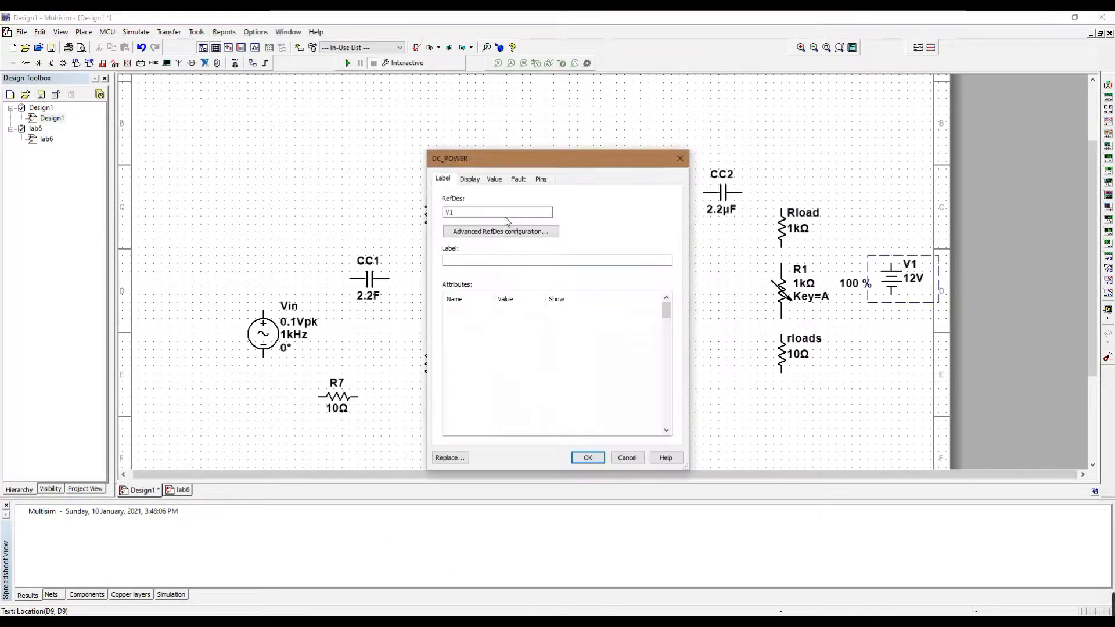
pyautogui.click(586, 458)
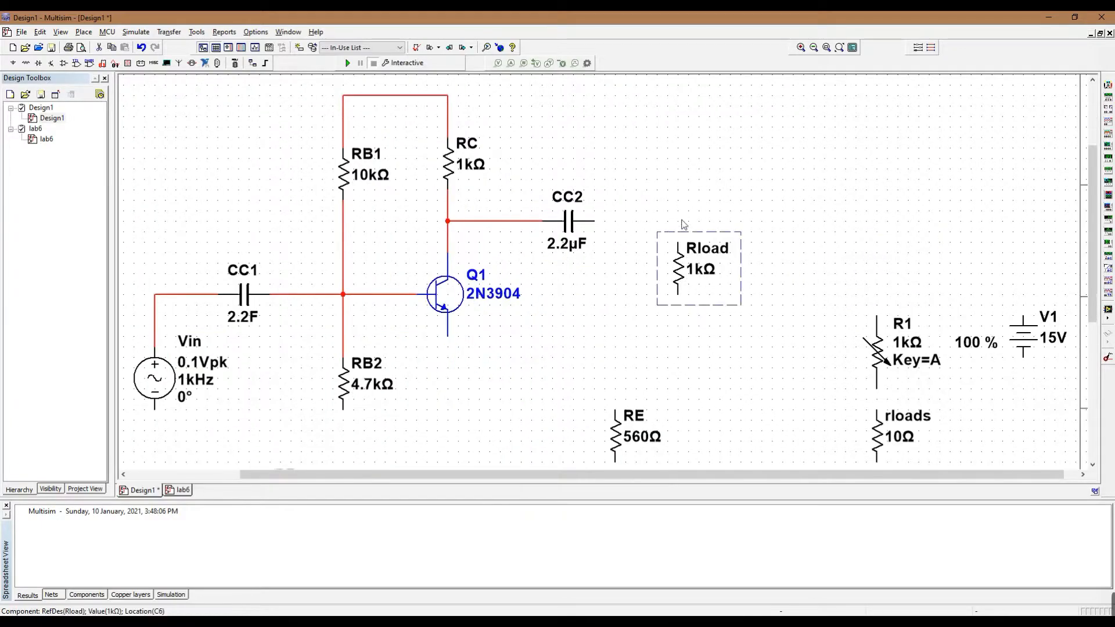
# Add the 47µF bypass capacitor beside RE and wire the input into the coupling capacitor
pyautogui.scroll(-3)
pyautogui.write('2.247')
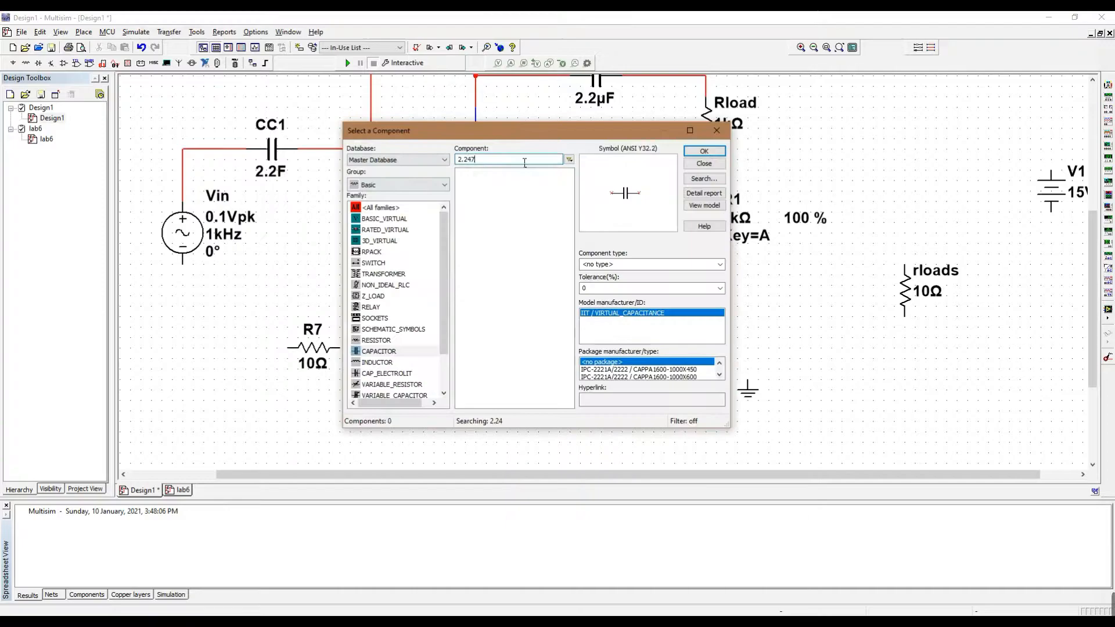
pyautogui.click(703, 163)
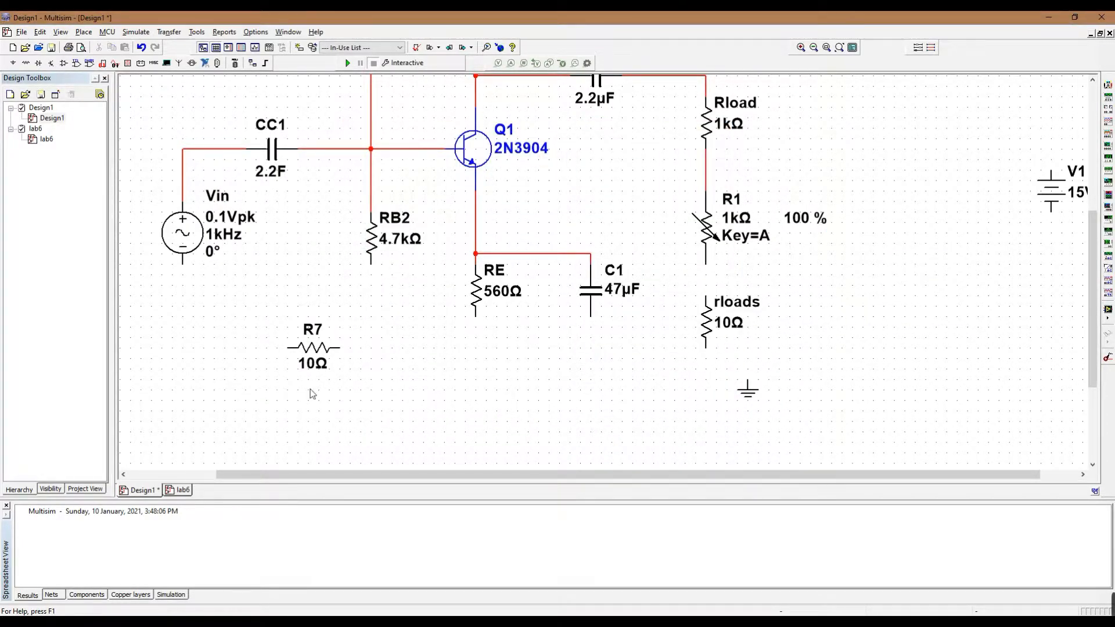
pyautogui.moveTo(312, 349); pyautogui.dragTo(259, 316)
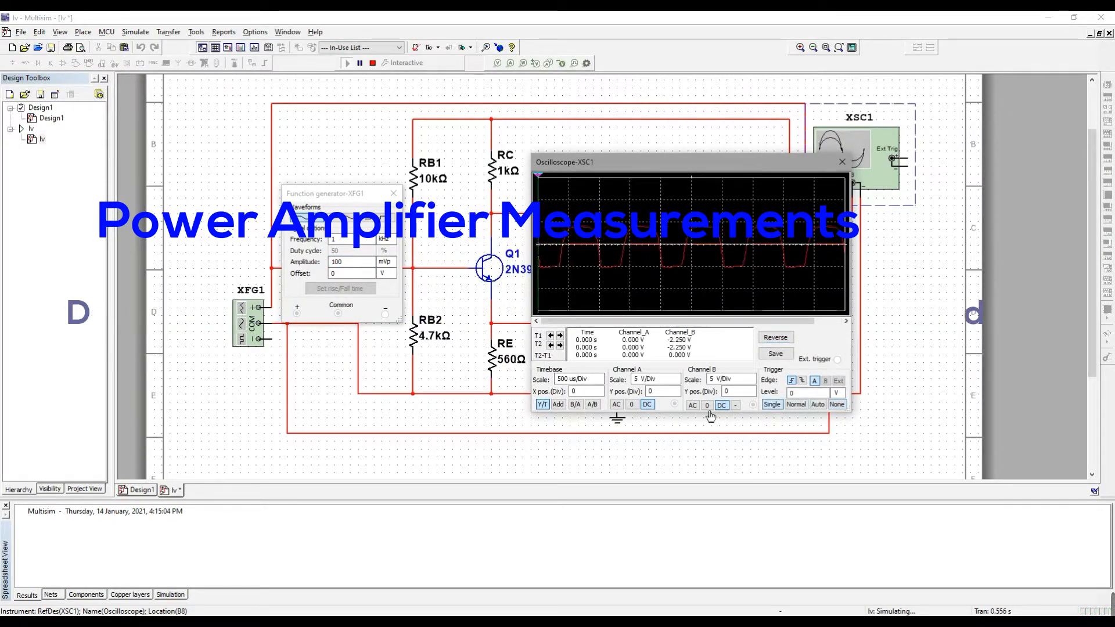
# Set both scope channels to AC coupling with 50 mV/Div input and 2 V/Div output scales
pyautogui.click(654, 379)
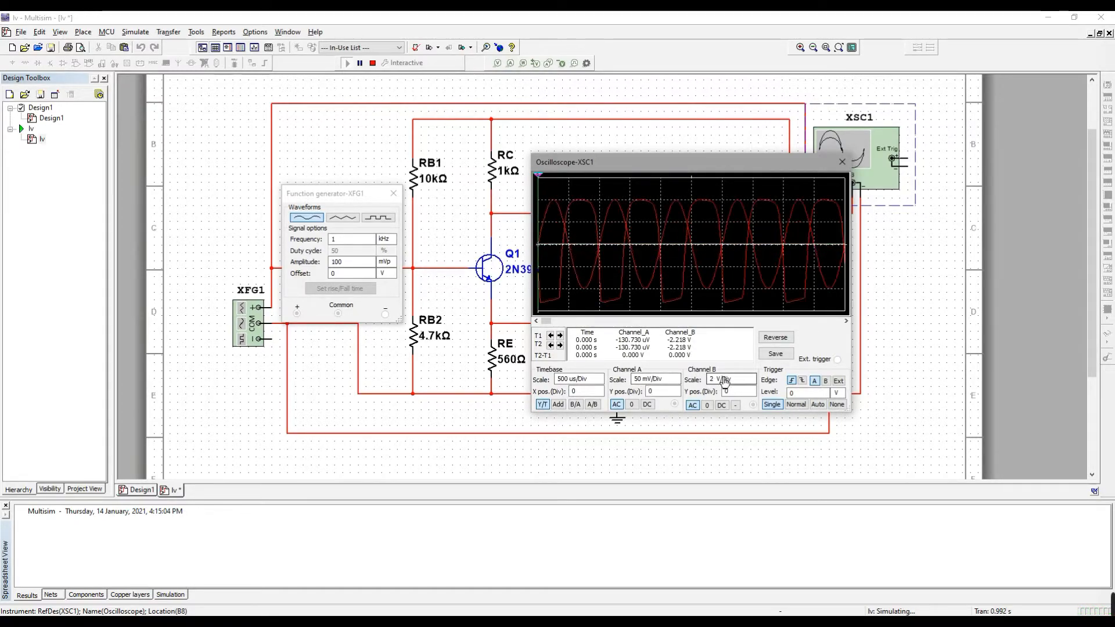
pyautogui.click(578, 379)
pyautogui.write('35')
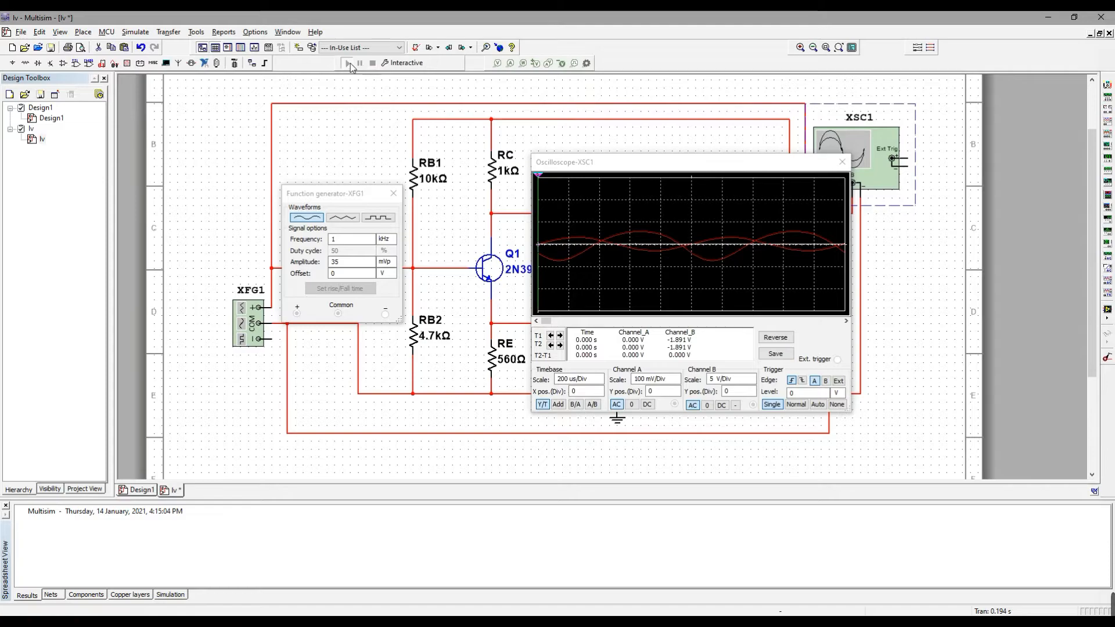
# Stop the simulation and lower the function generator amplitude to 30 mVp
pyautogui.click(346, 62)
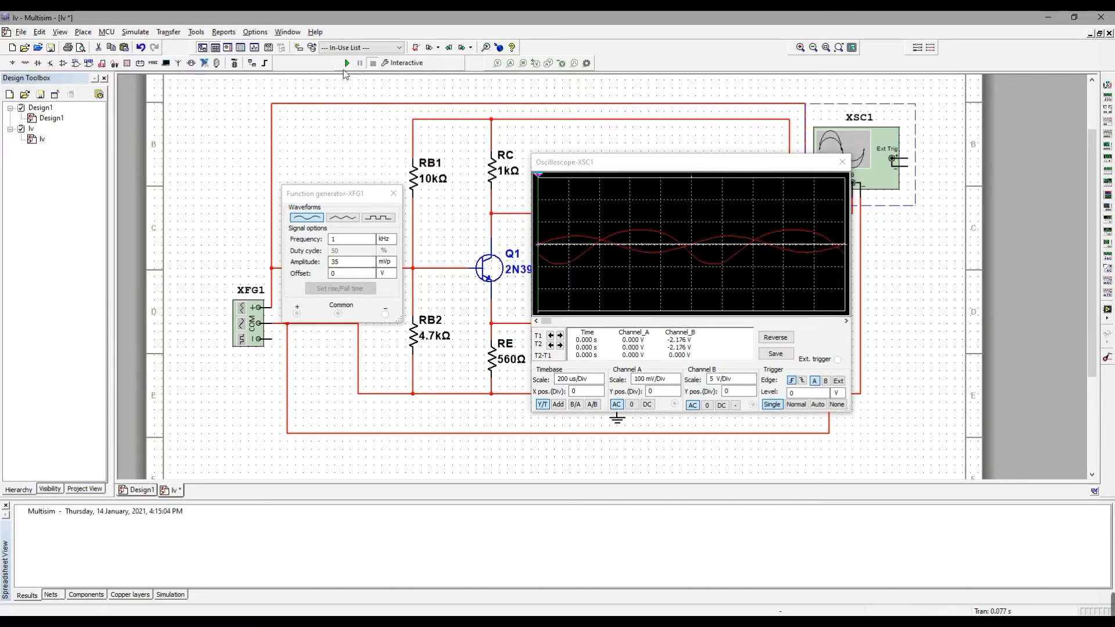
pyautogui.write('30')
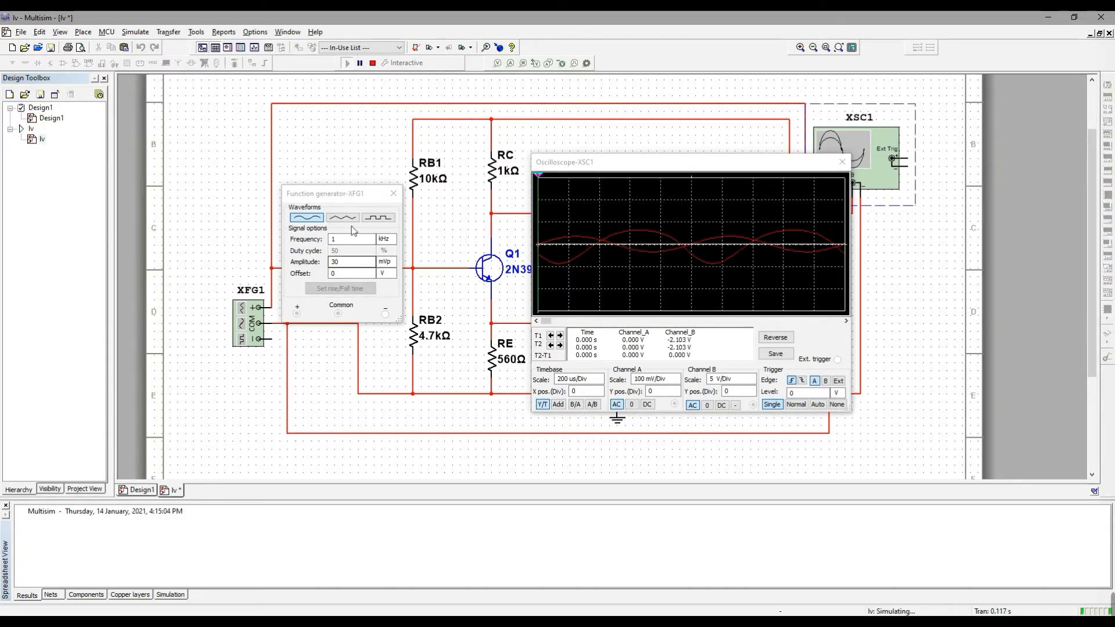